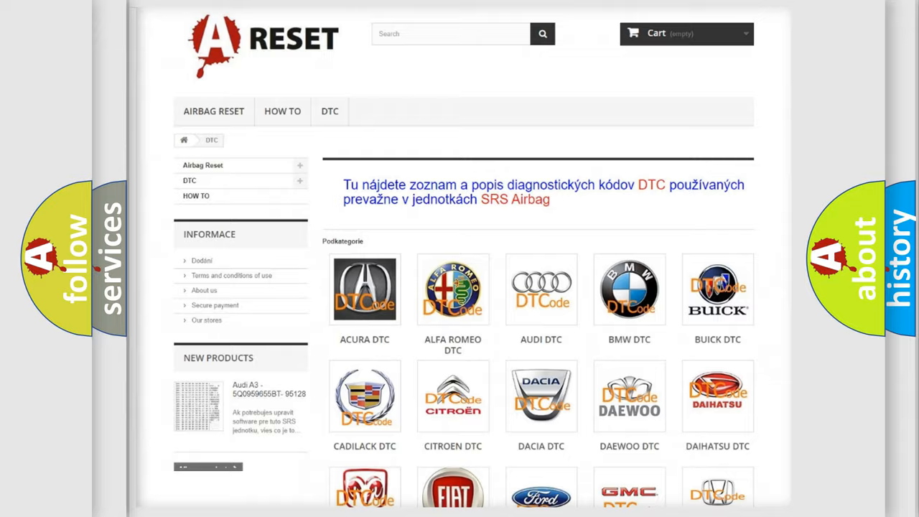
Pick the Saturn logo from the DTC categories and browse its trouble code list
{"action": "scroll", "scroll_direction": "down", "scroll_amount": 3}
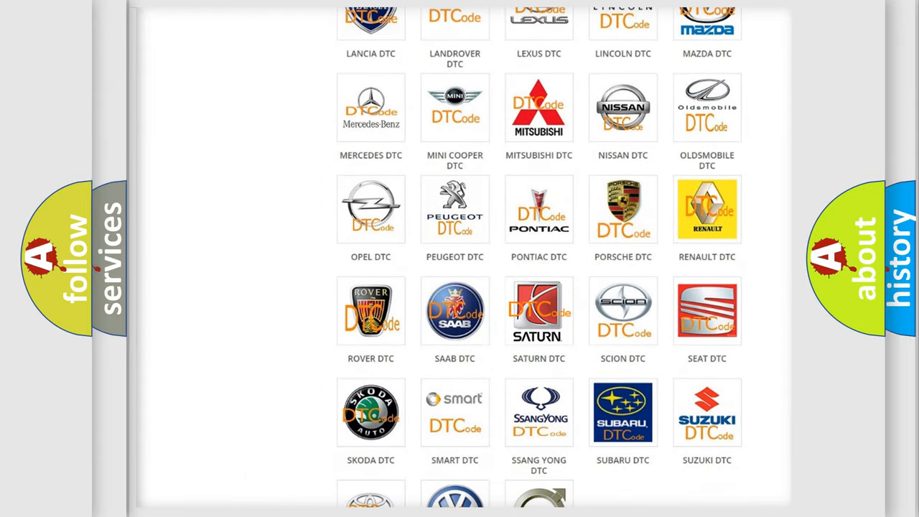
{"action": "left_click", "coordinate": [538, 310]}
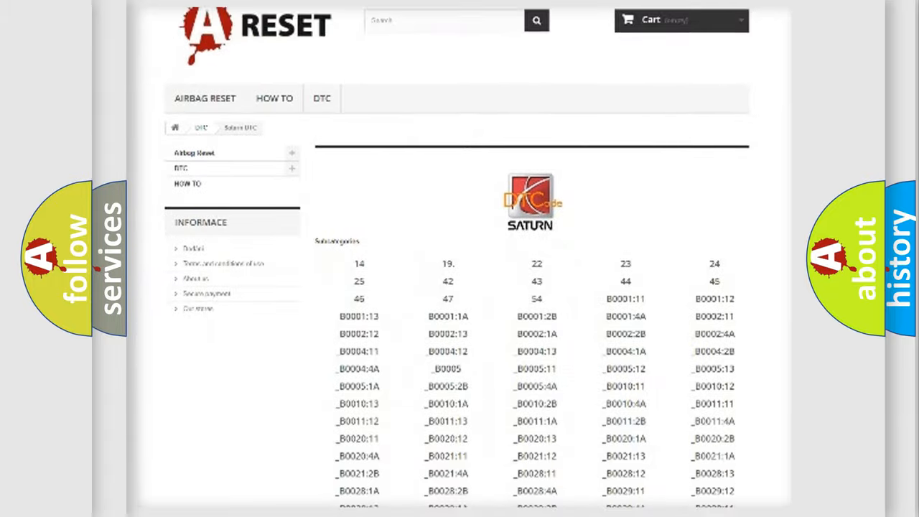
{"action": "scroll", "scroll_direction": "down", "scroll_amount": 3}
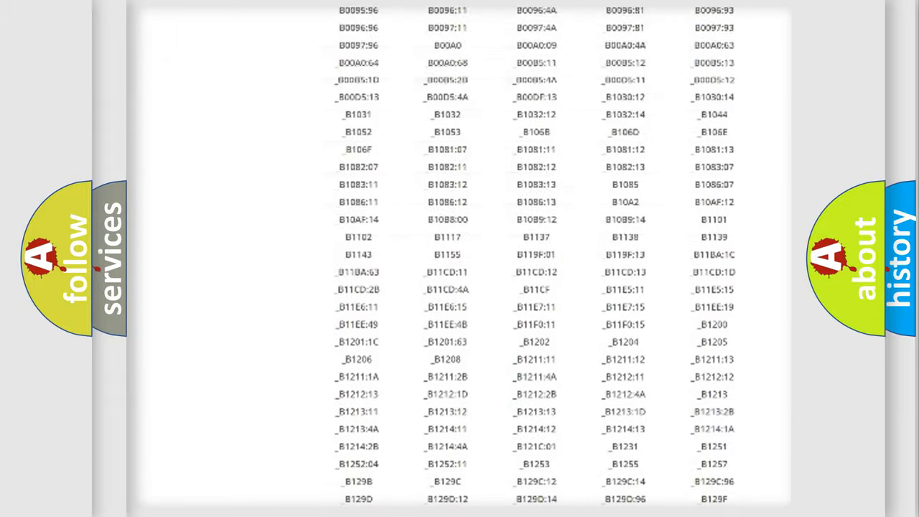
{"action": "scroll", "scroll_direction": "up", "scroll_amount": 3}
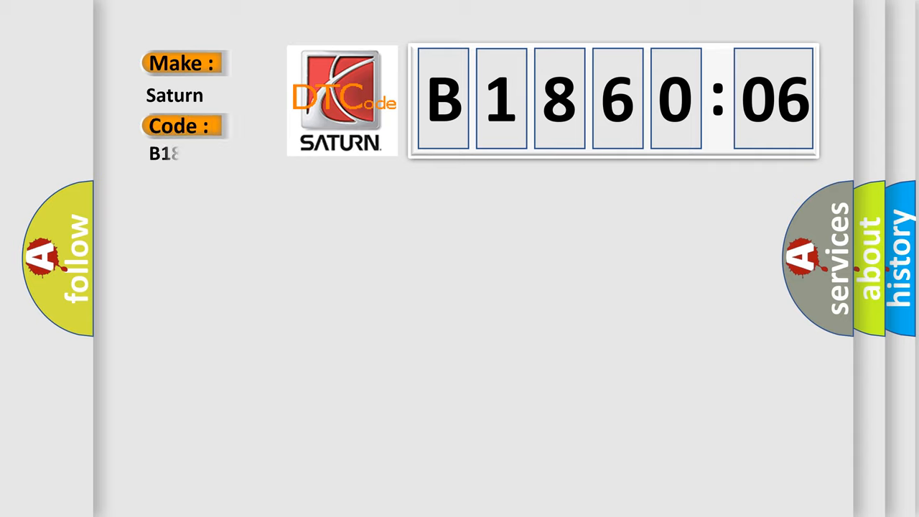
Complete the code entry '86006' so the Make: Saturn, Code: B186006 card shows
{"action": "type", "text": "86006"}
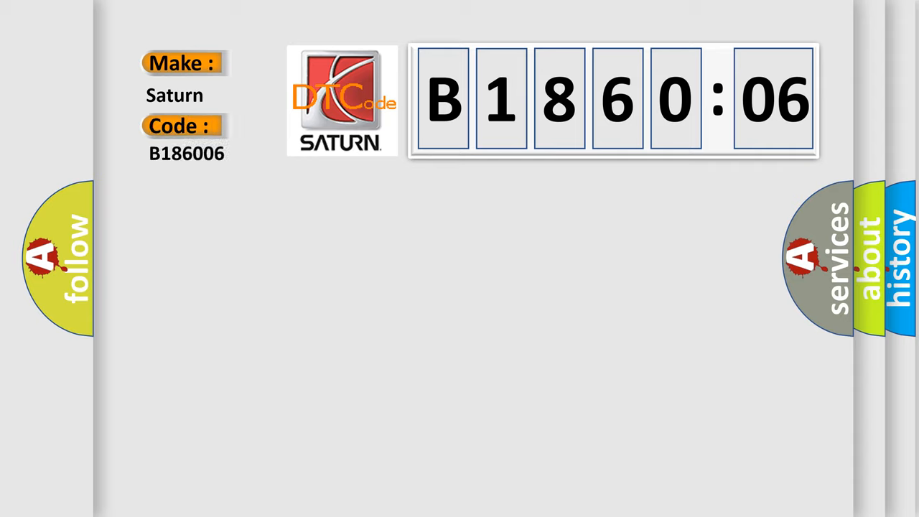